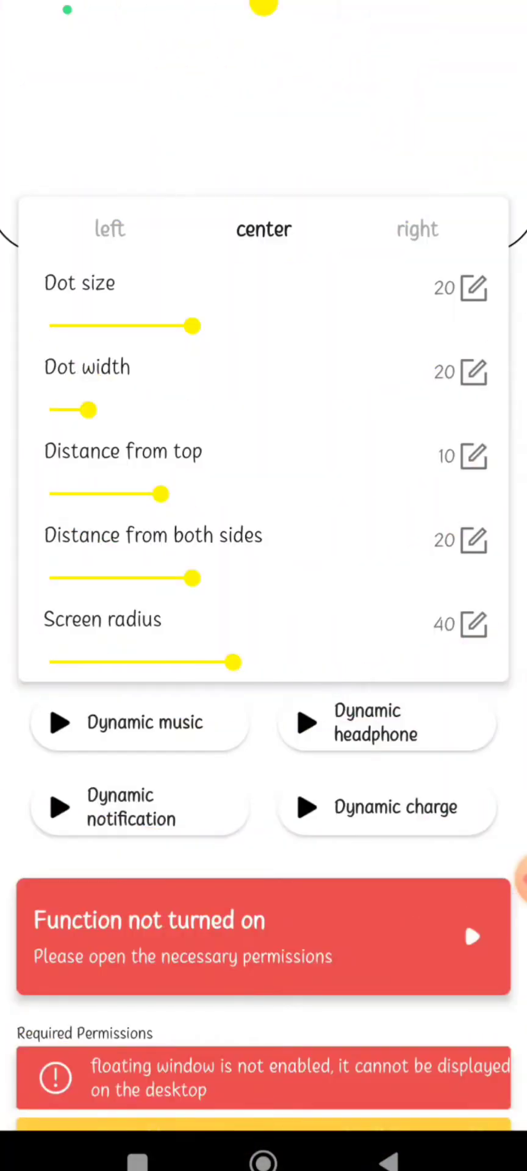
Scroll down dynamic bird's list of required permissions
{"action": "scroll", "scroll_direction": "down", "scroll_amount": 3}
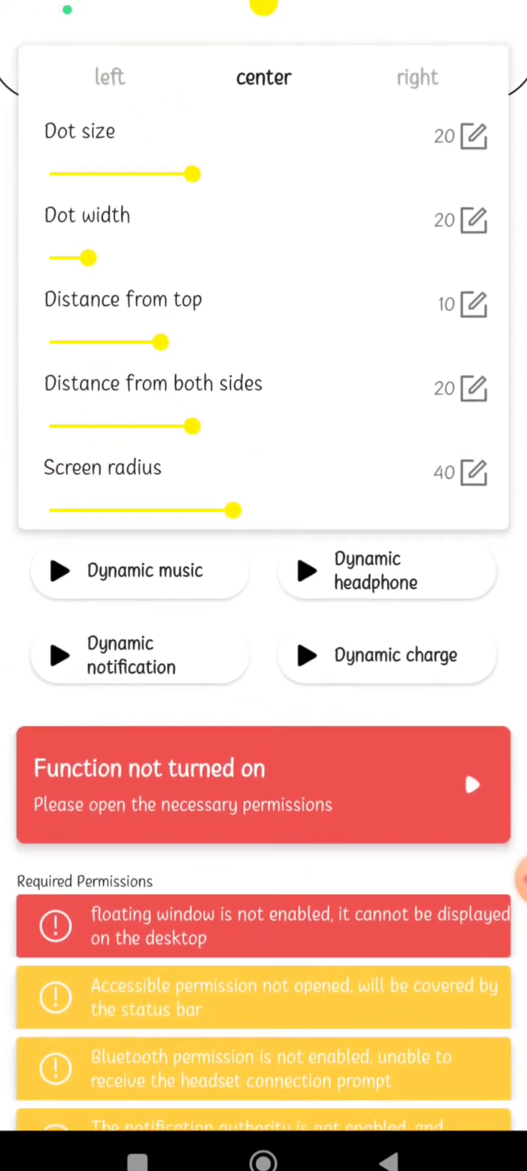
{"action": "scroll", "scroll_direction": "down", "scroll_amount": 3}
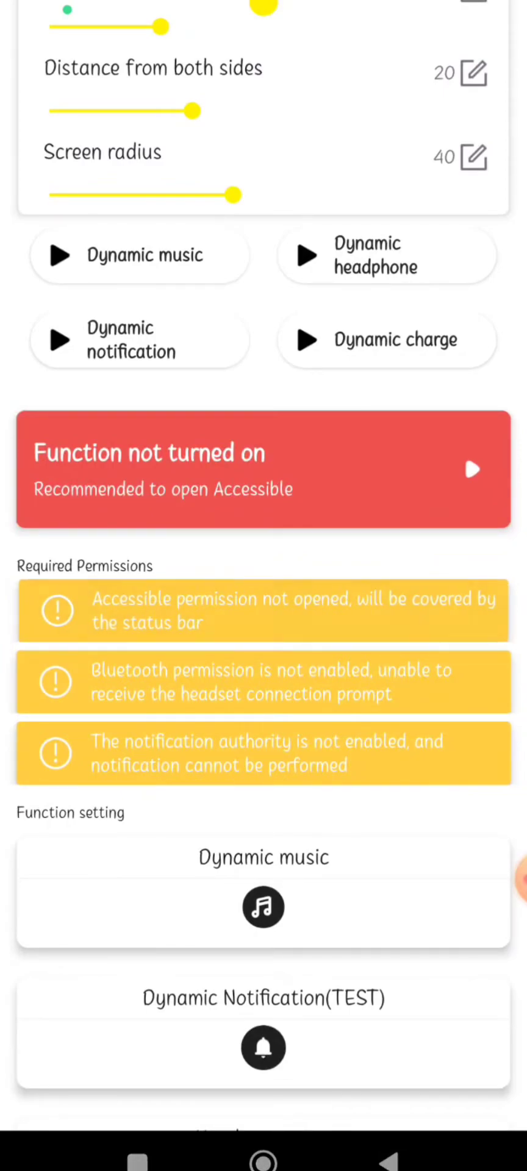
Navigate from TO OPEN to Downloaded apps > dynamic bird in accessibility settings
{"action": "left_click", "coordinate": [263, 469]}
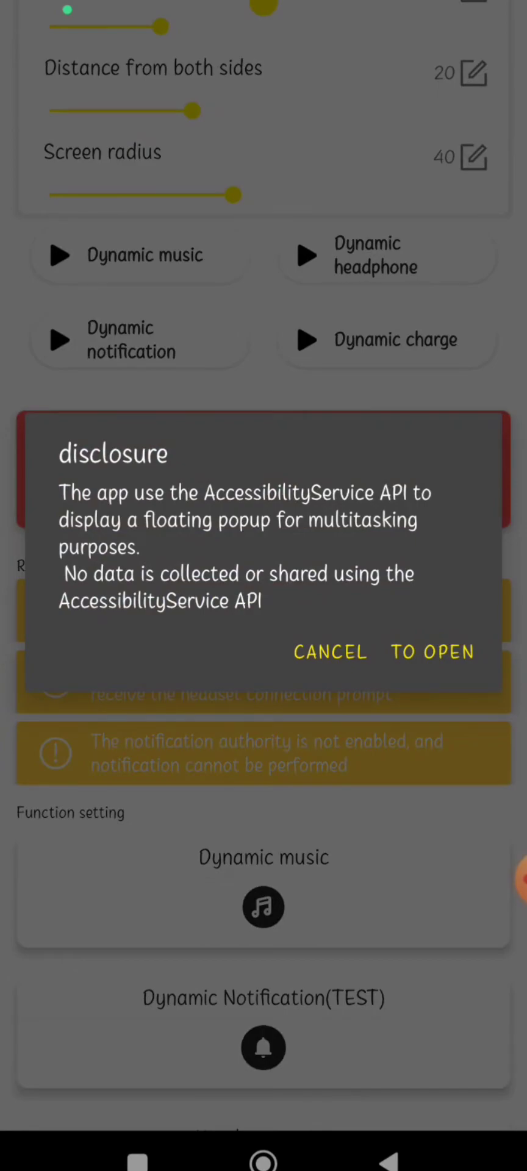
{"action": "left_click", "coordinate": [431, 652]}
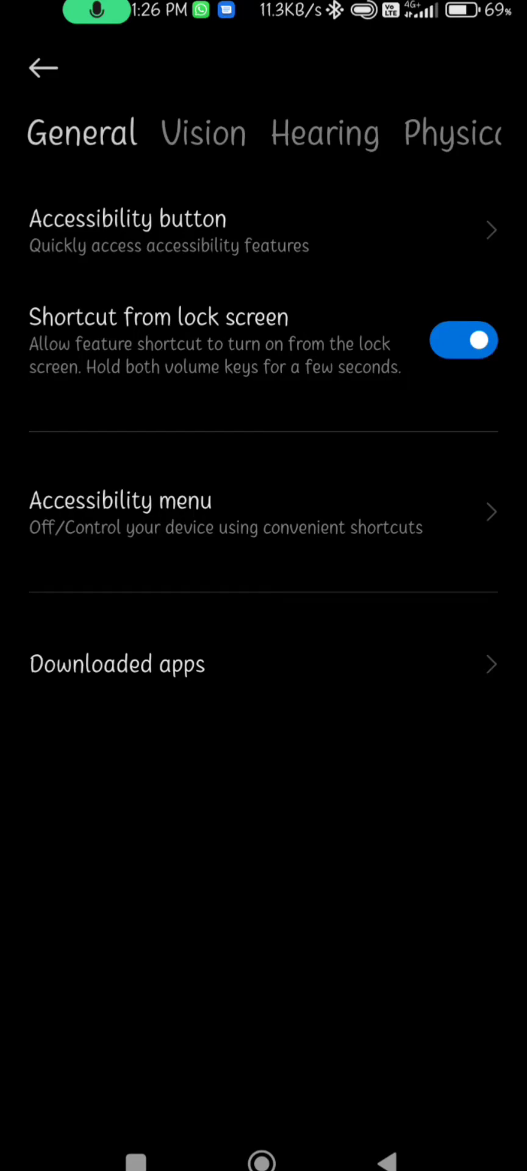
{"action": "left_click", "coordinate": [116, 665]}
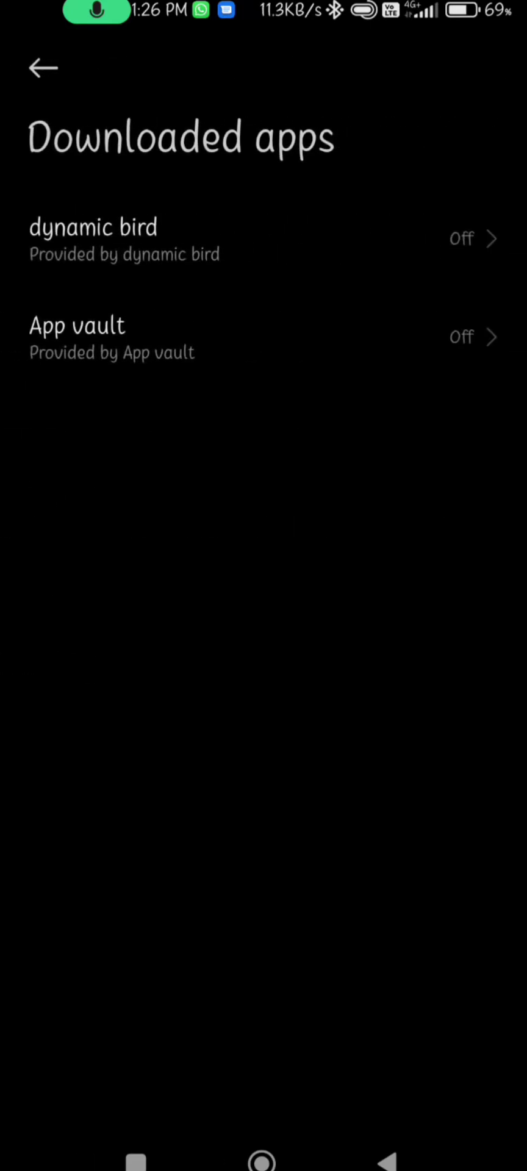
{"action": "left_click", "coordinate": [93, 227]}
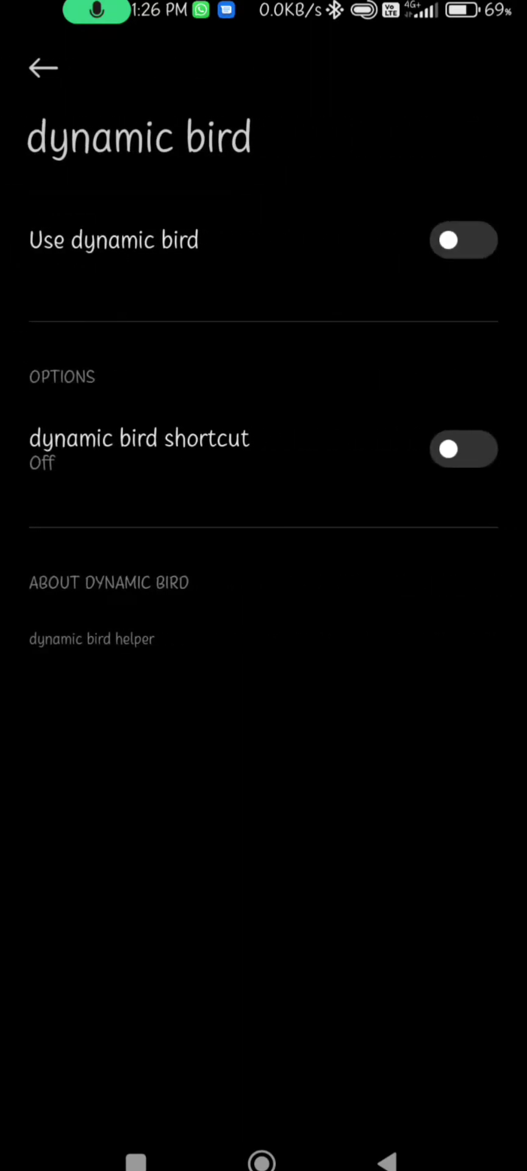
Switch on Use dynamic bird, accepting the risk warning with OK
{"action": "left_click", "coordinate": [462, 241]}
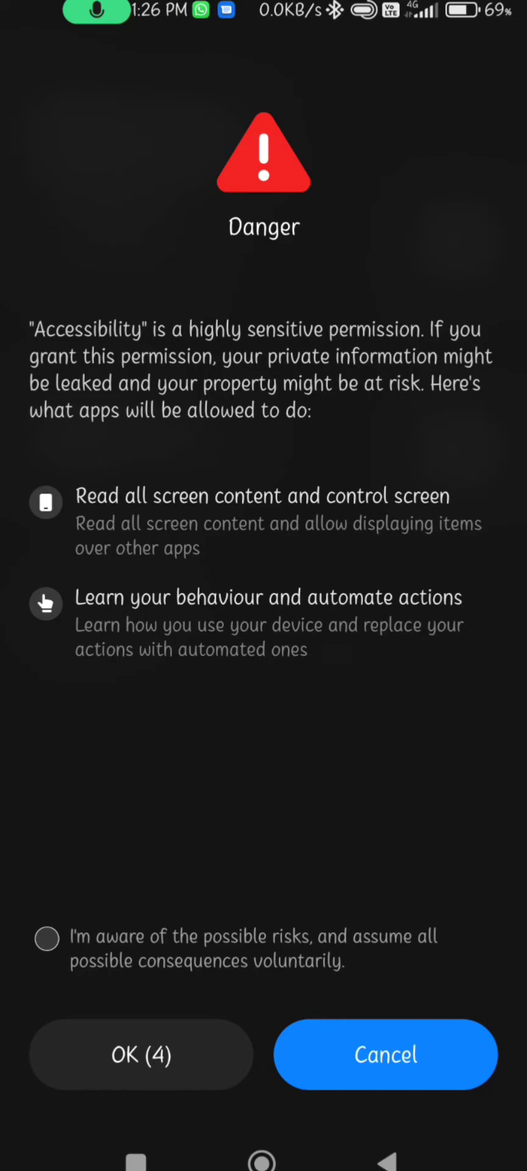
{"action": "left_click", "coordinate": [45, 939]}
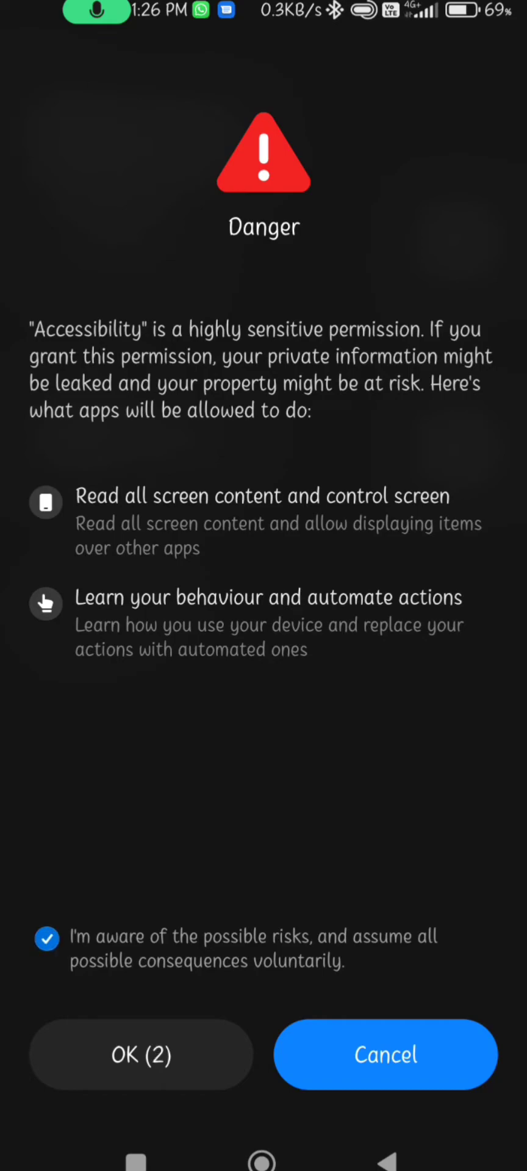
{"action": "left_click", "coordinate": [142, 1054]}
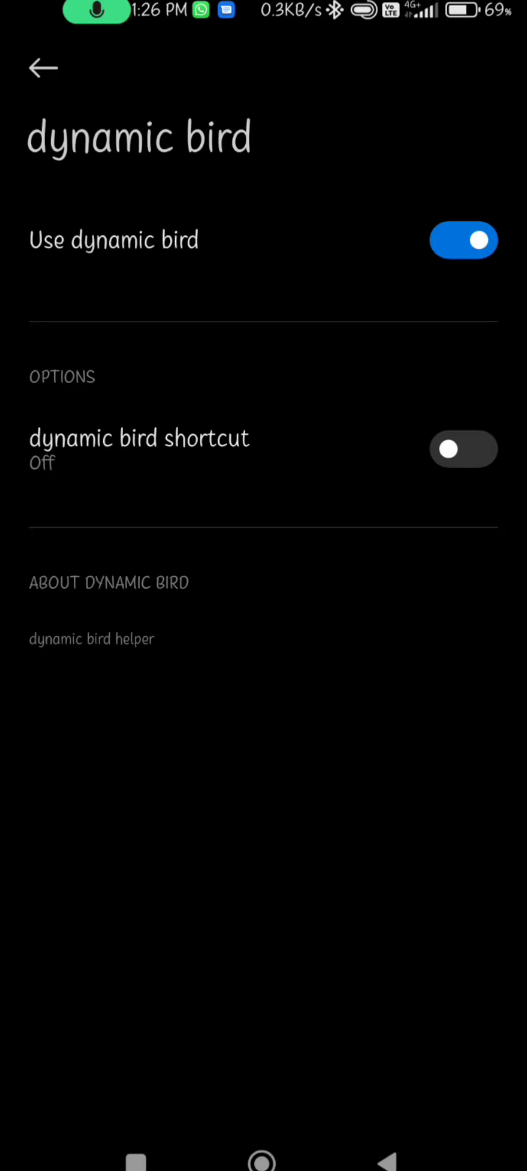
{"action": "left_click", "coordinate": [42, 67]}
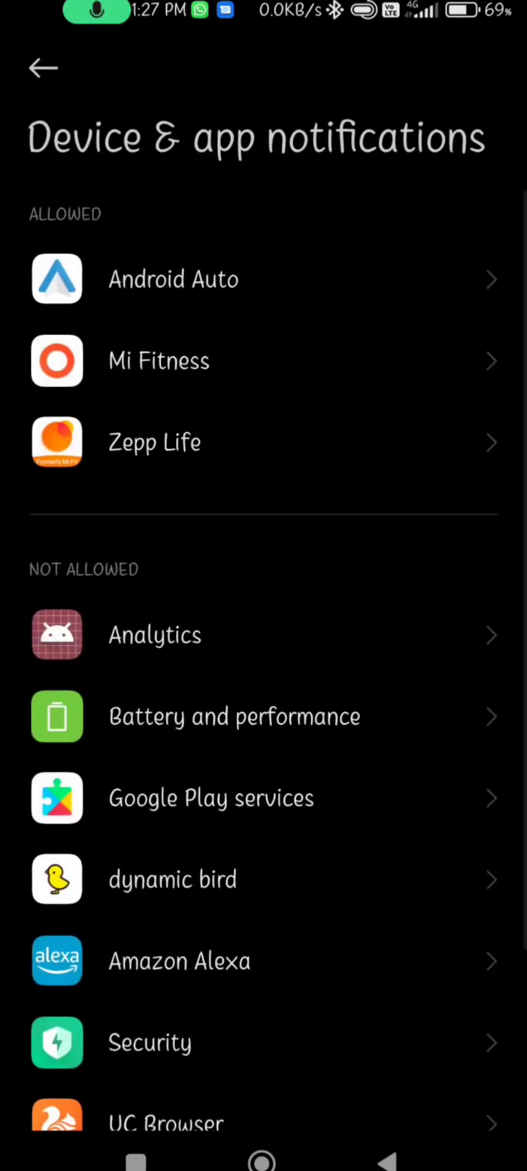
Toggle Allow notification access for dynamic bird and tick the risk checkbox
{"action": "scroll", "scroll_direction": "down", "scroll_amount": 3}
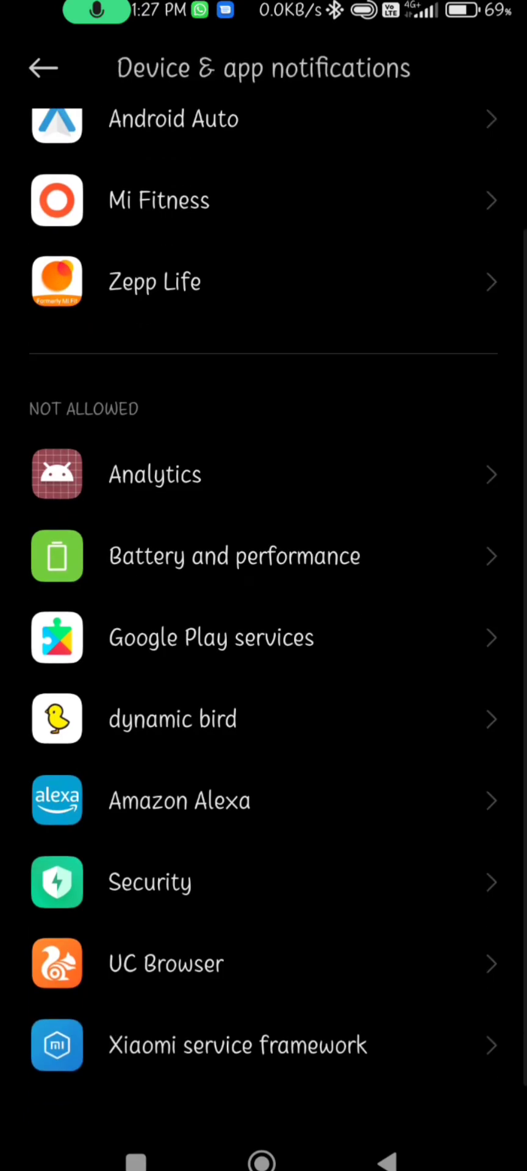
{"action": "left_click", "coordinate": [172, 720]}
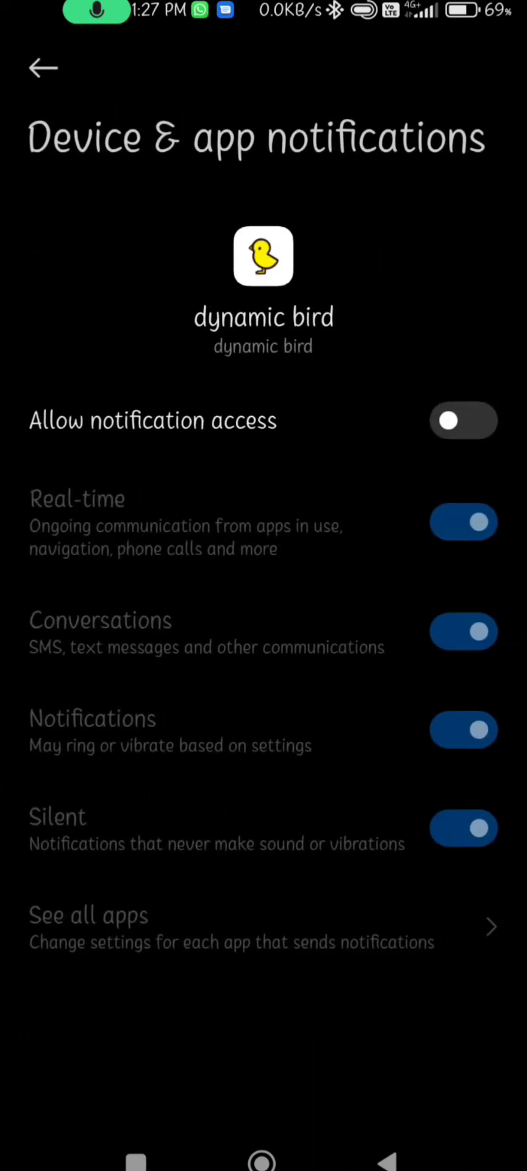
{"action": "left_click", "coordinate": [462, 421]}
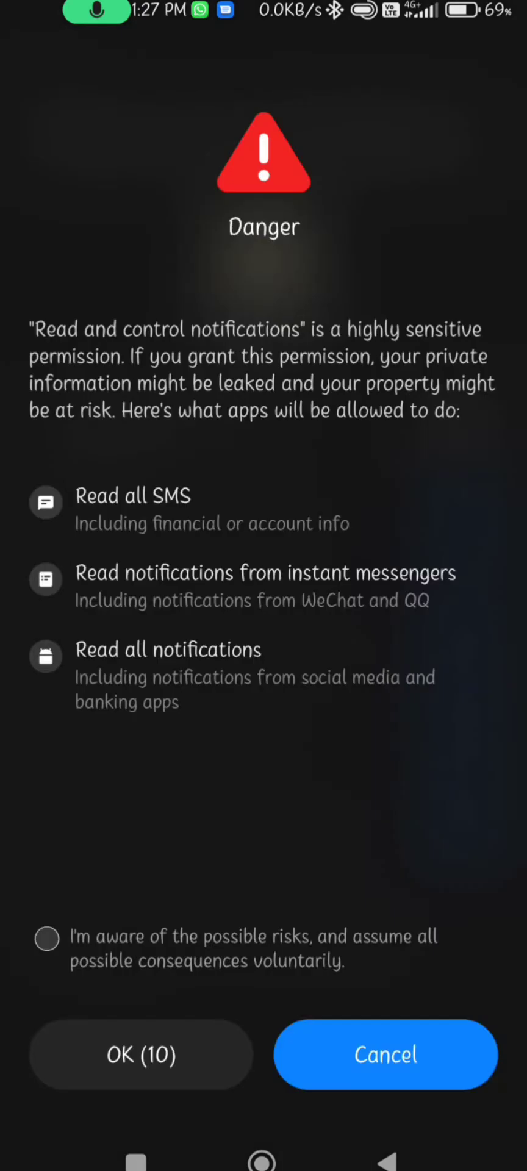
{"action": "left_click", "coordinate": [46, 940]}
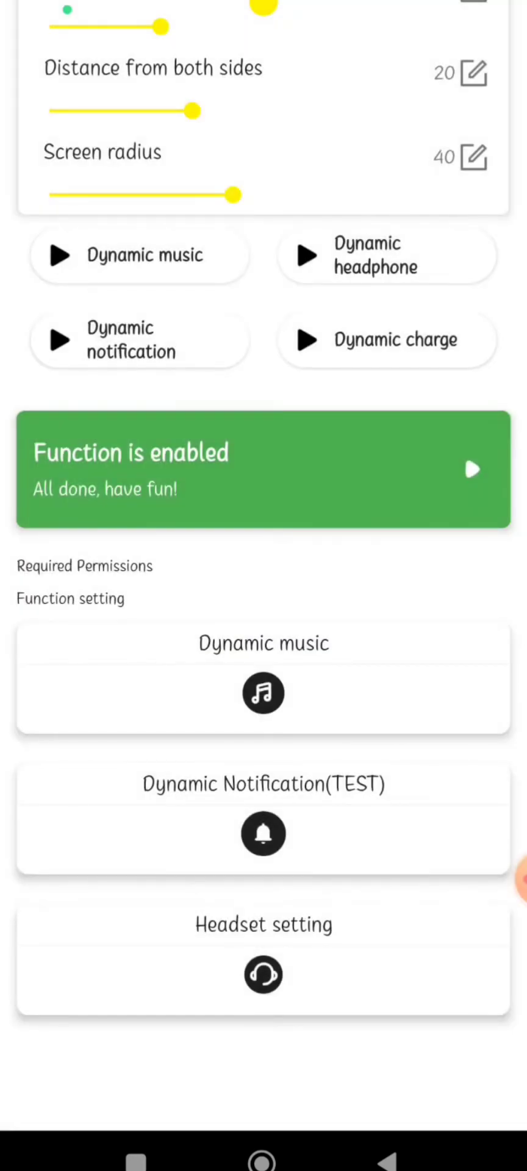
{"action": "scroll", "scroll_direction": "down", "scroll_amount": 3}
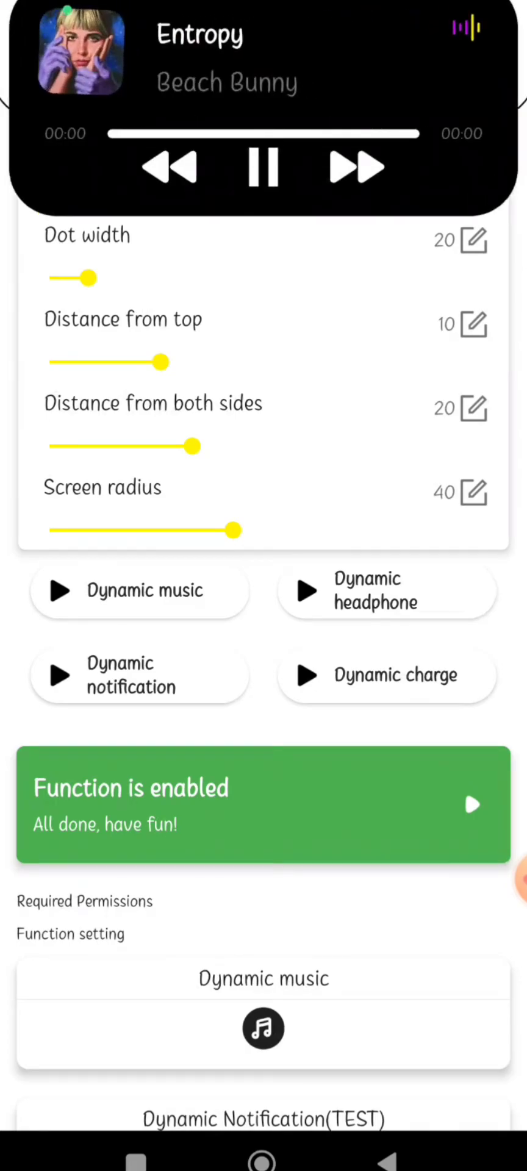
{"action": "scroll", "scroll_direction": "down", "scroll_amount": 3}
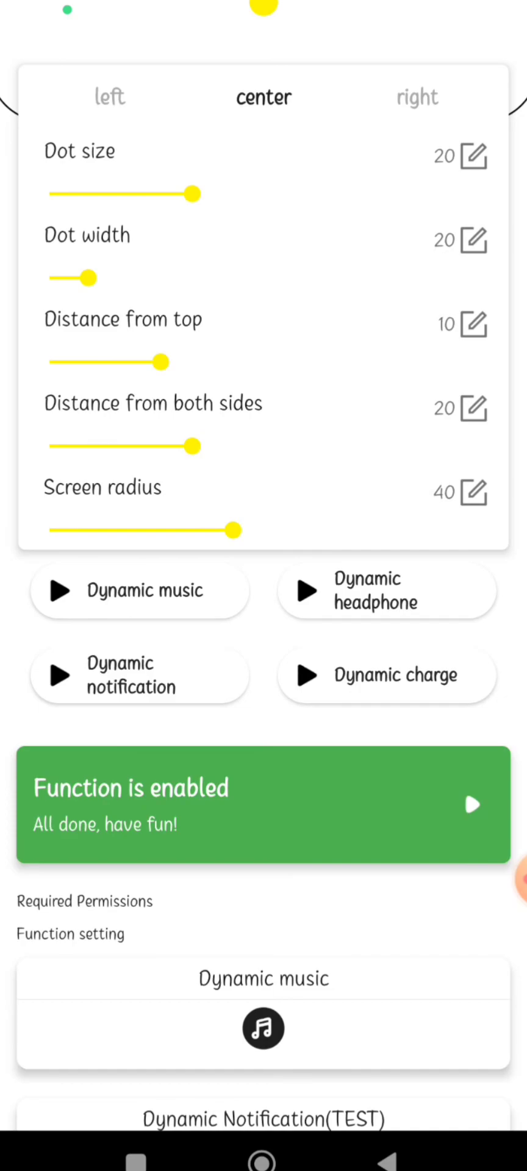
Move the notch dot left, center, right, center, then back to left
{"action": "left_click", "coordinate": [109, 97]}
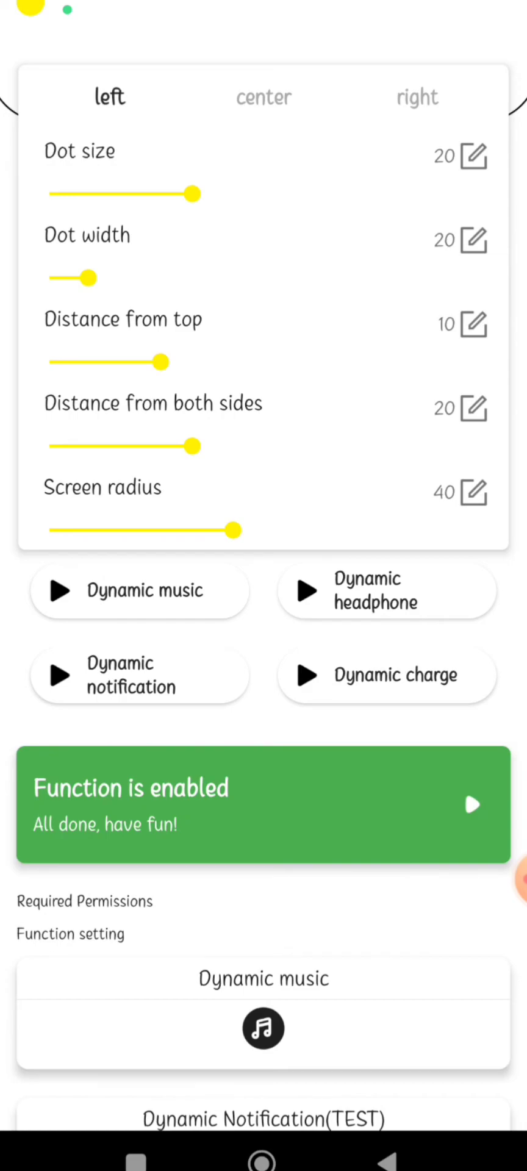
{"action": "left_click", "coordinate": [263, 97]}
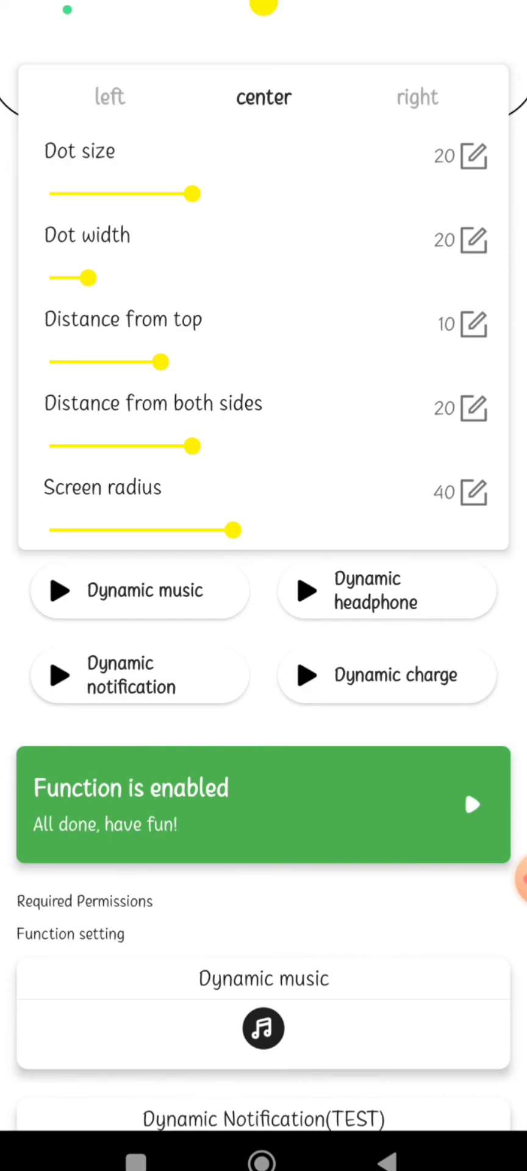
{"action": "left_click", "coordinate": [419, 98]}
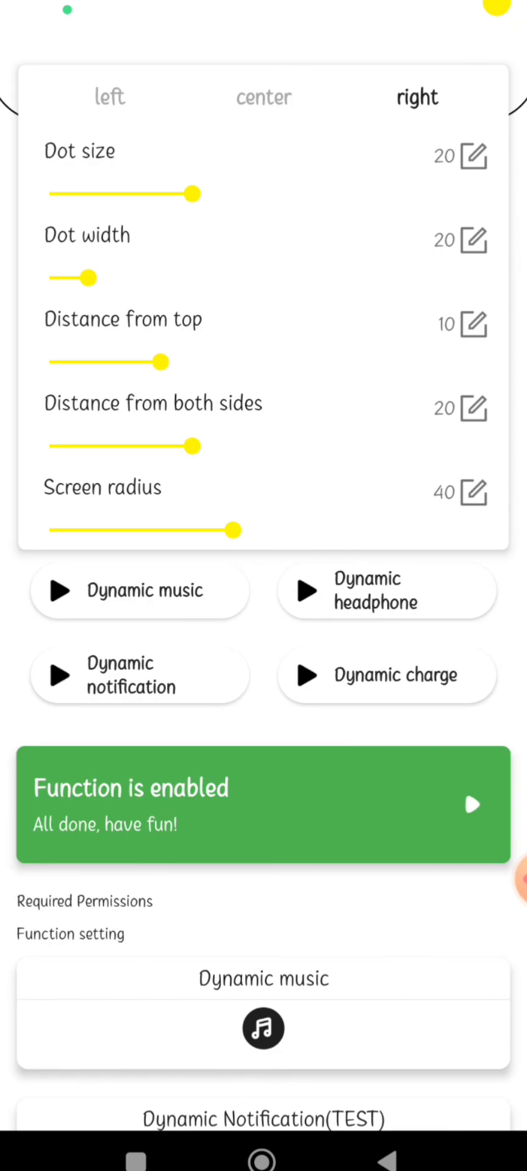
{"action": "left_click", "coordinate": [263, 97]}
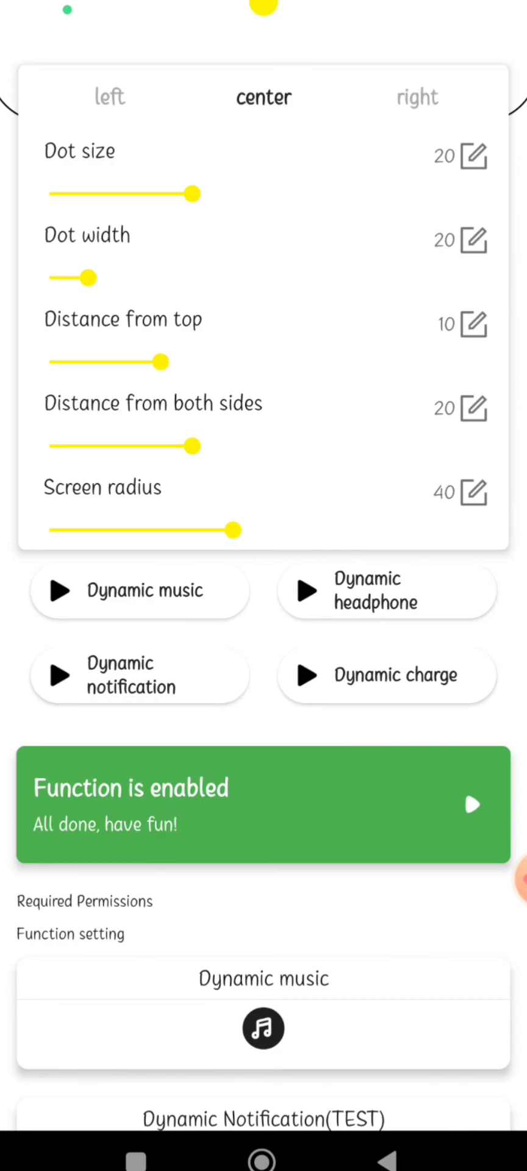
{"action": "left_click", "coordinate": [108, 97]}
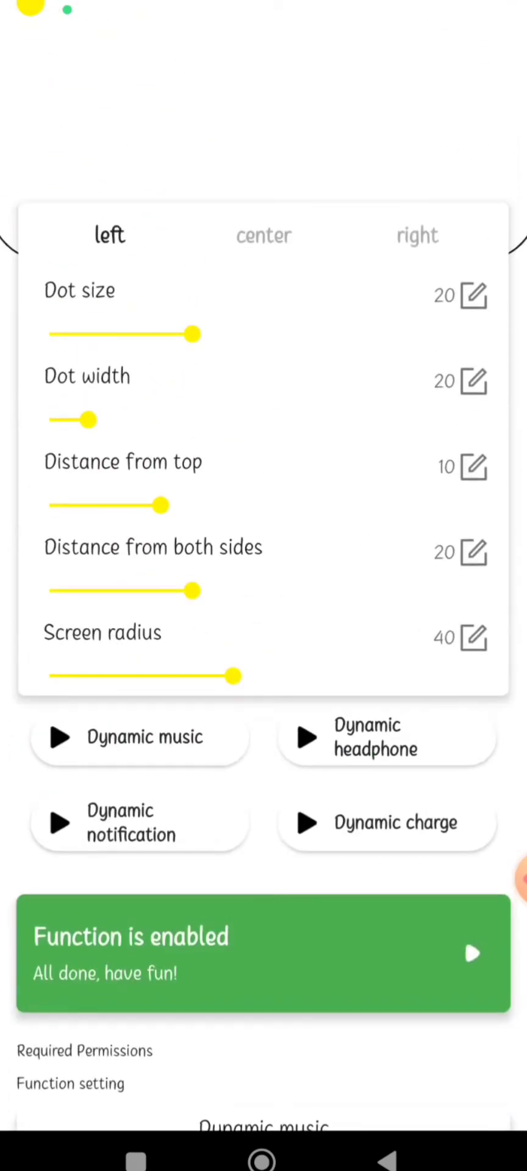
{"action": "left_click", "coordinate": [262, 41]}
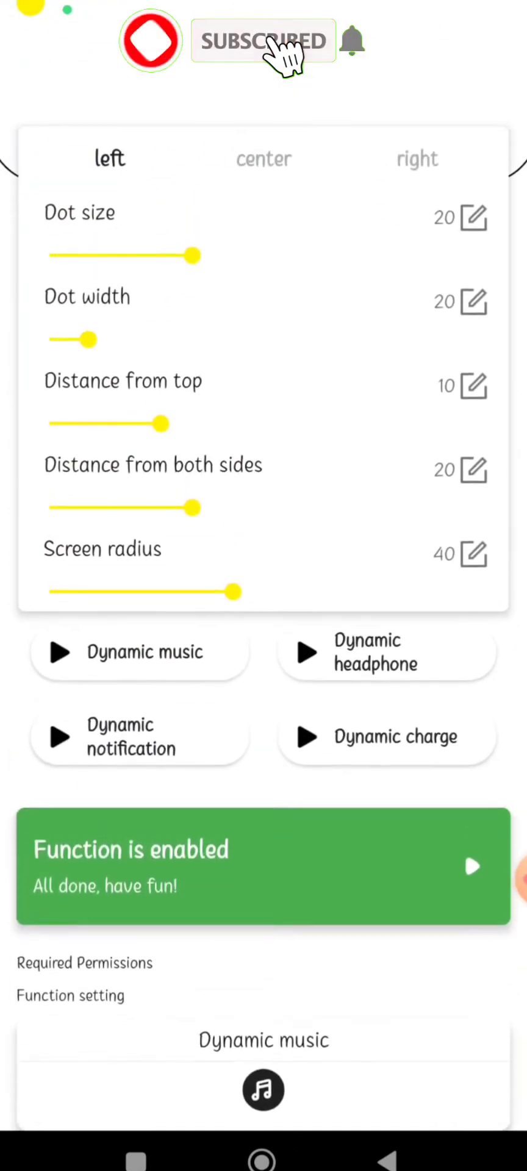
{"action": "scroll", "scroll_direction": "down", "scroll_amount": 3}
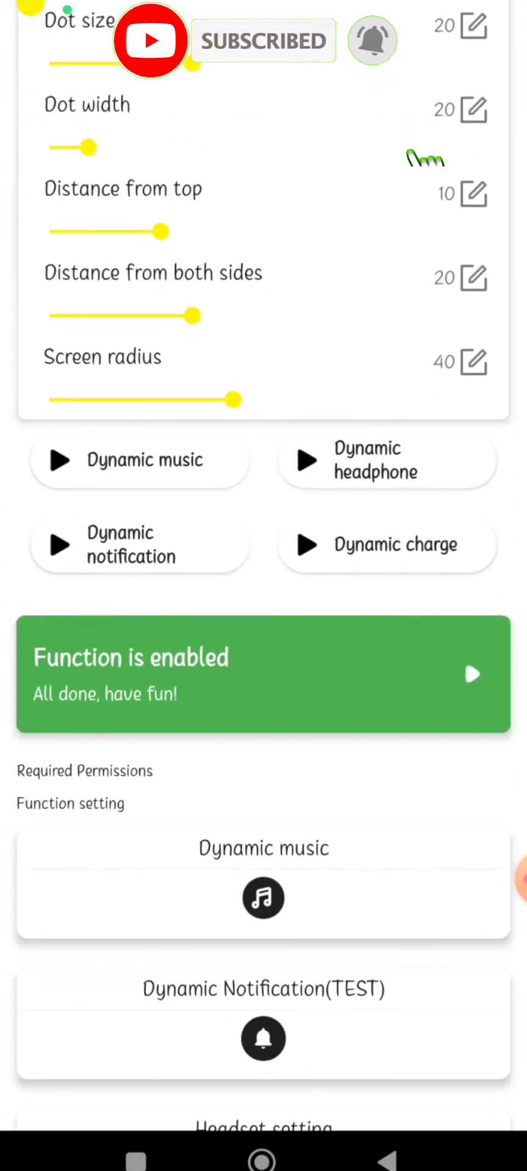